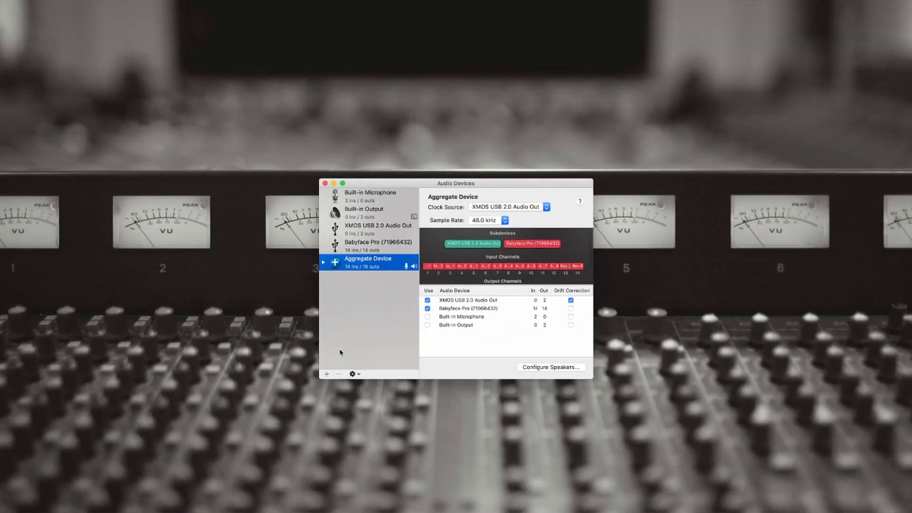
Add a new empty aggregate device from the device list's + menu
click(365, 210)
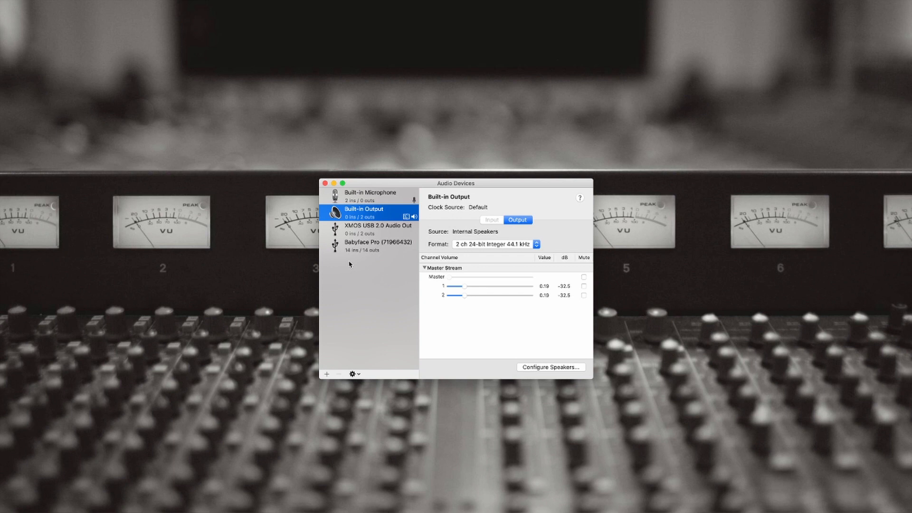
mouse_move(326, 377)
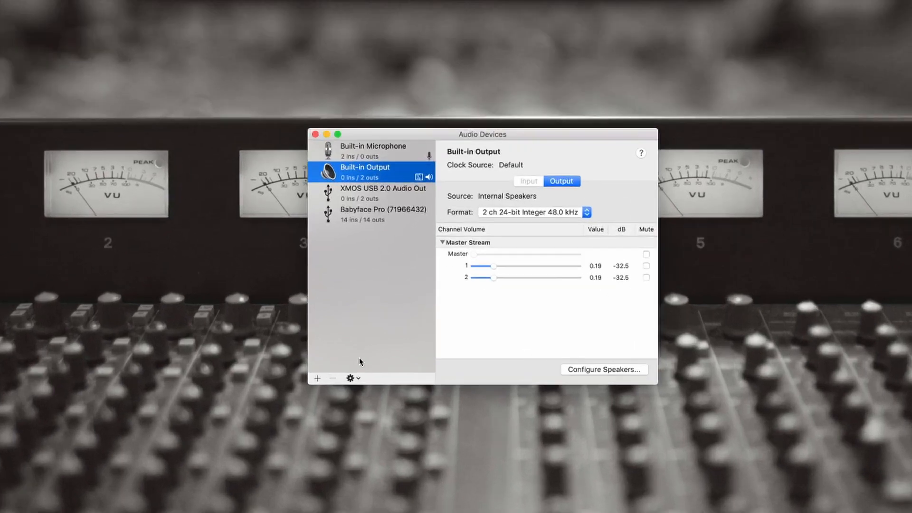
click(351, 378)
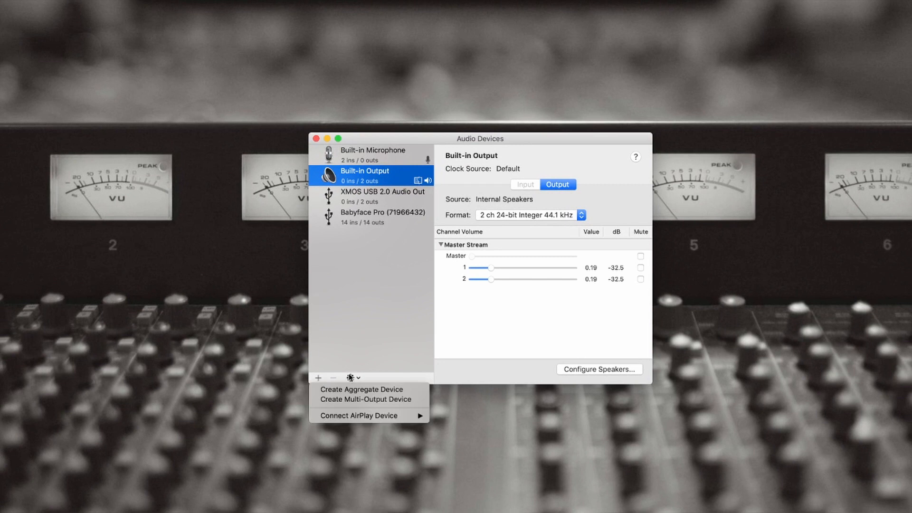
click(361, 389)
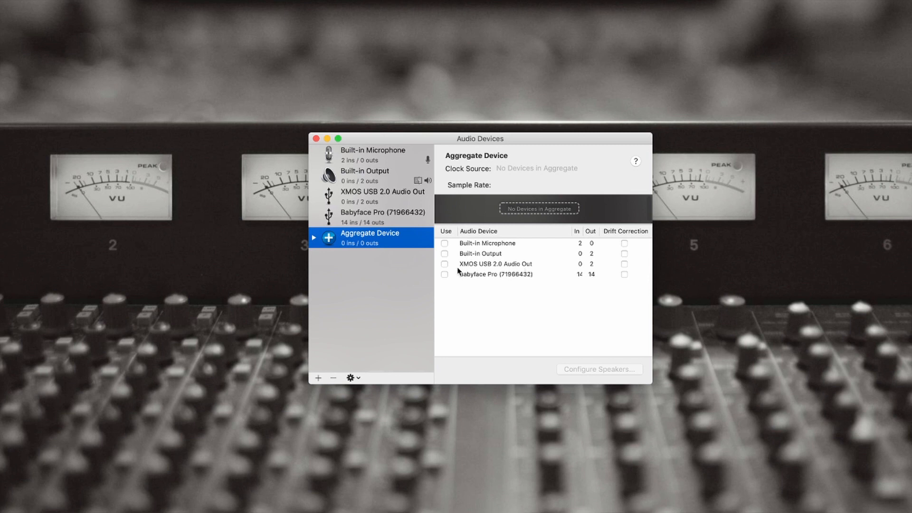
mouse_move(447, 267)
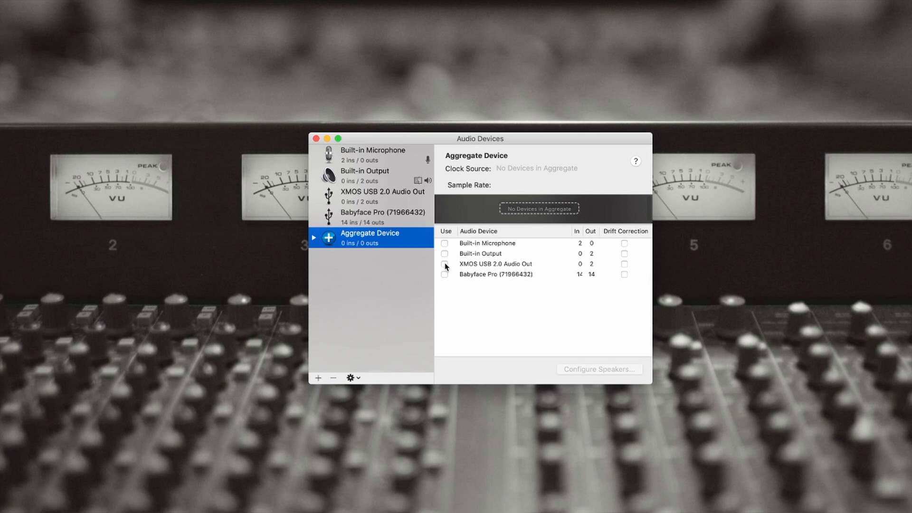
Include XMOS USB 2.0 Audio Out and Babyface Pro, with drift correction on XMOS only
click(445, 264)
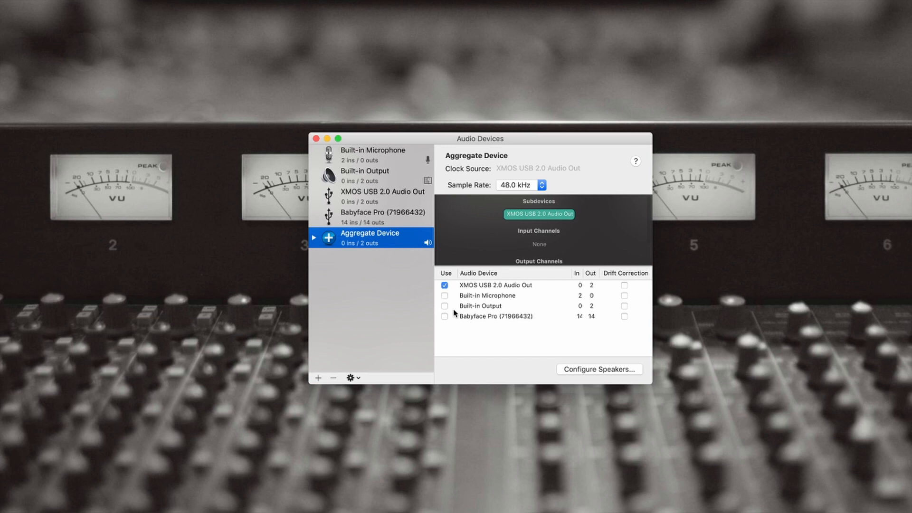
click(446, 317)
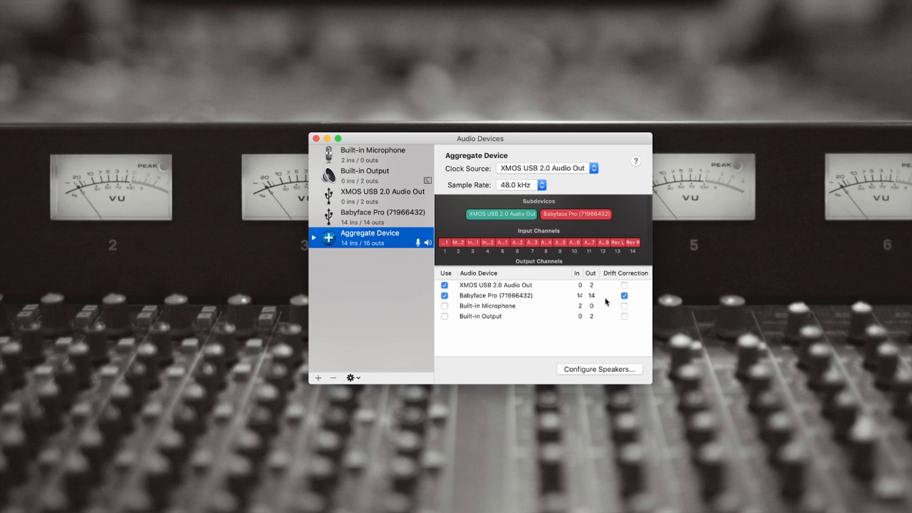
mouse_move(639, 286)
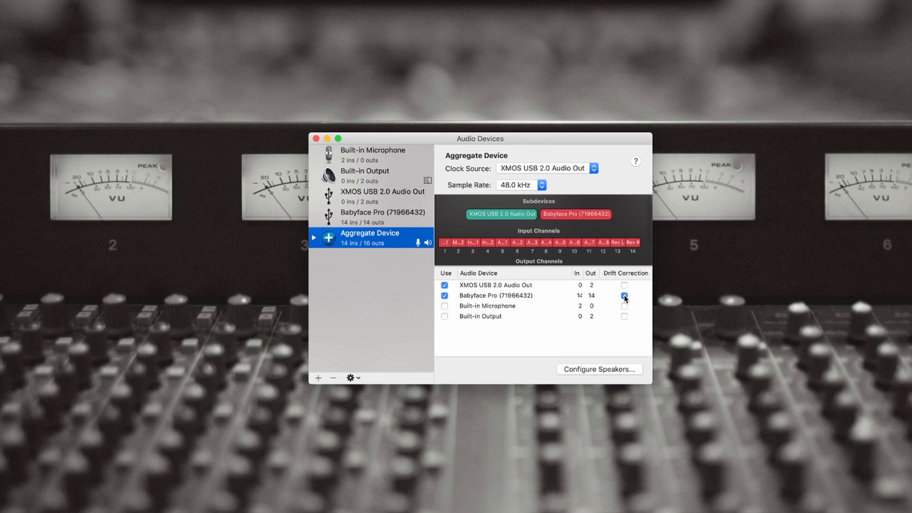
click(625, 296)
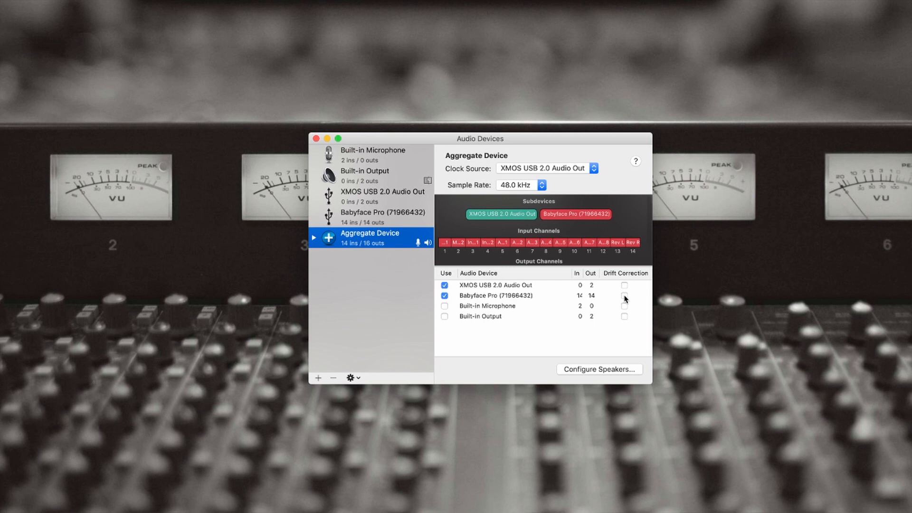
click(624, 285)
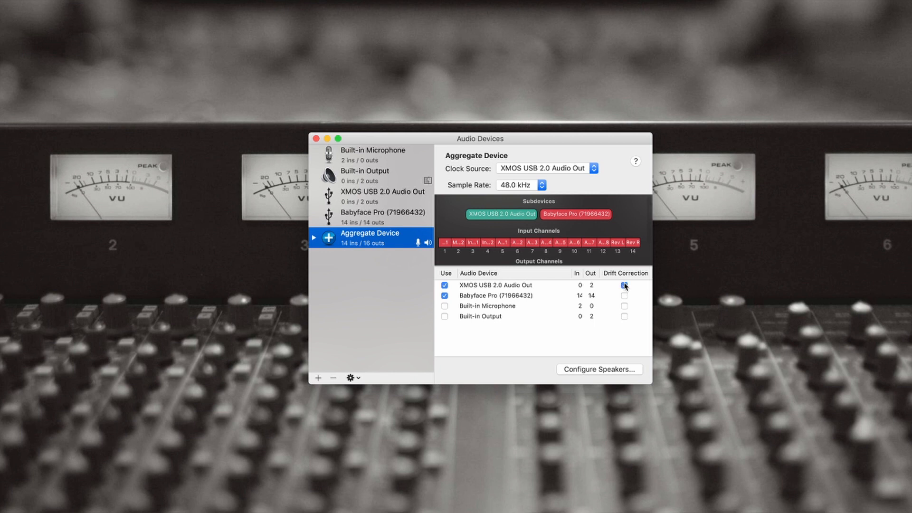
click(314, 236)
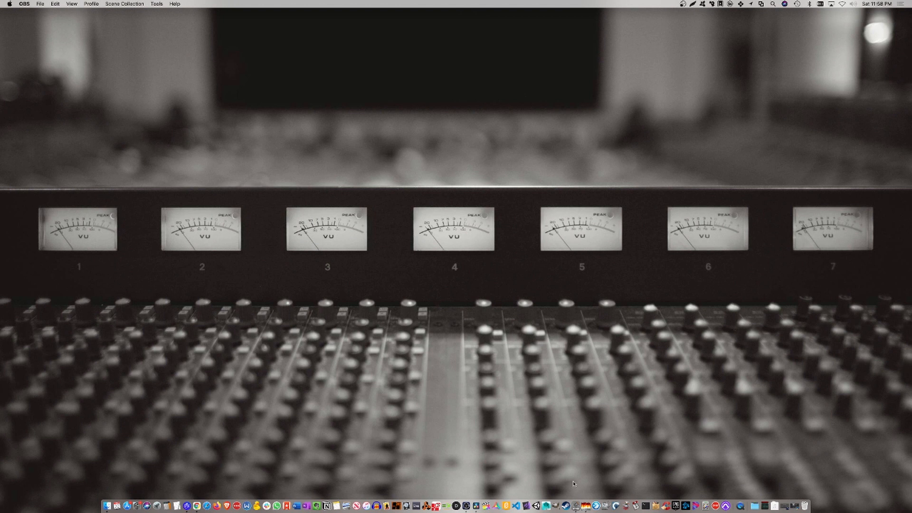
mouse_move(574, 505)
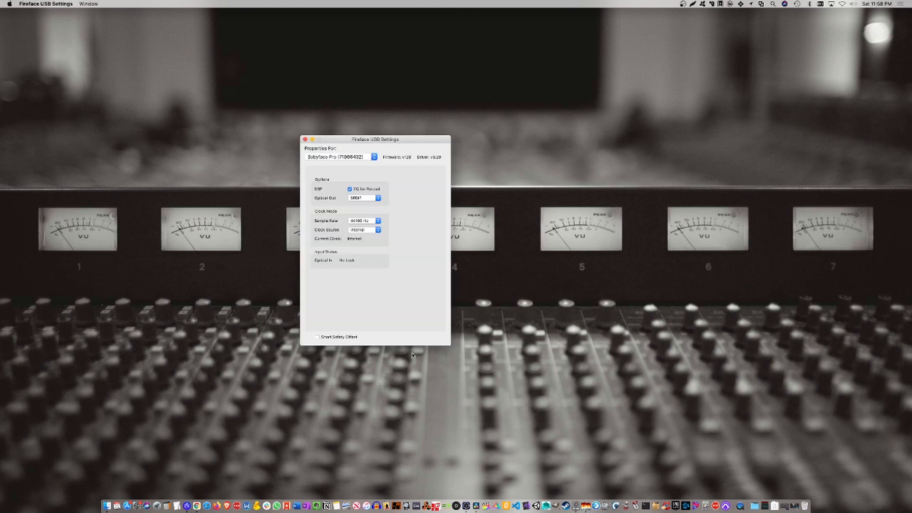
Check the Babyface Pro's 44100 Hz rate and internal clock source, then close Fireface settings
drag(375, 140, 393, 129)
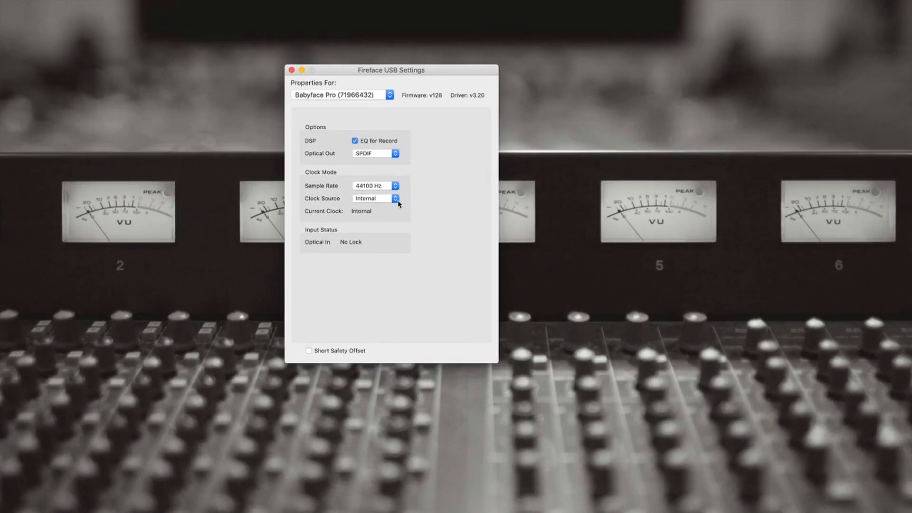
click(375, 198)
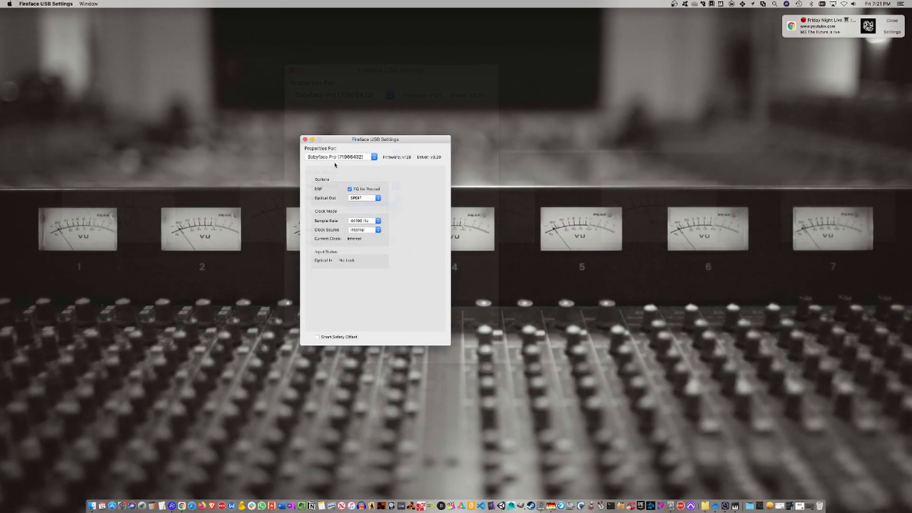
click(304, 139)
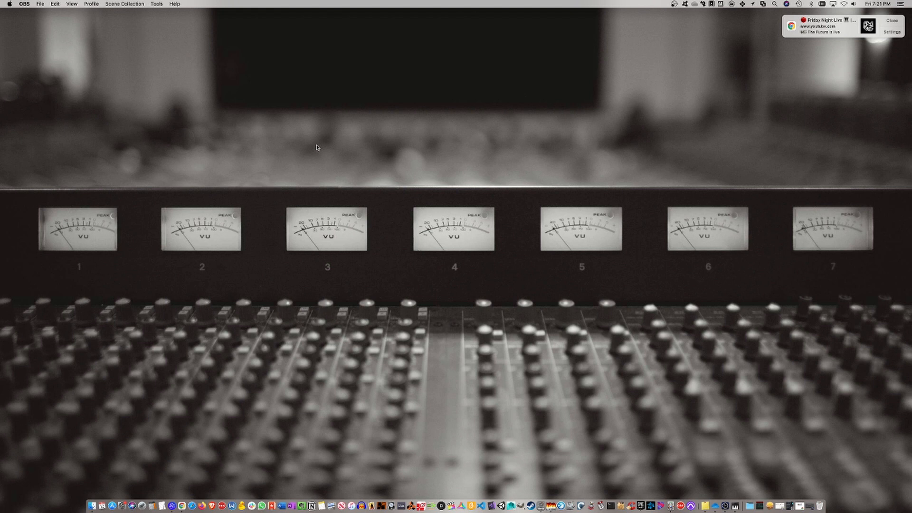
mouse_move(684, 106)
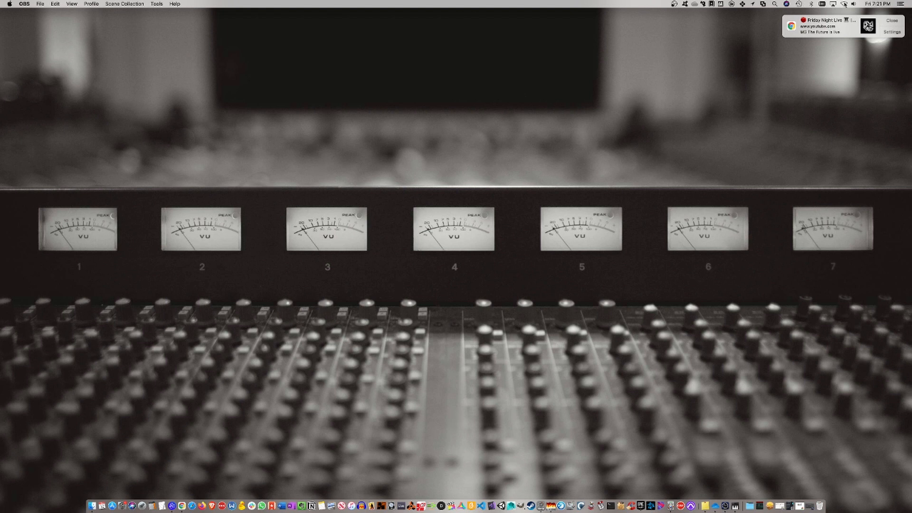
Show the menu bar's Output Device list, currently on Internal Speakers
click(853, 4)
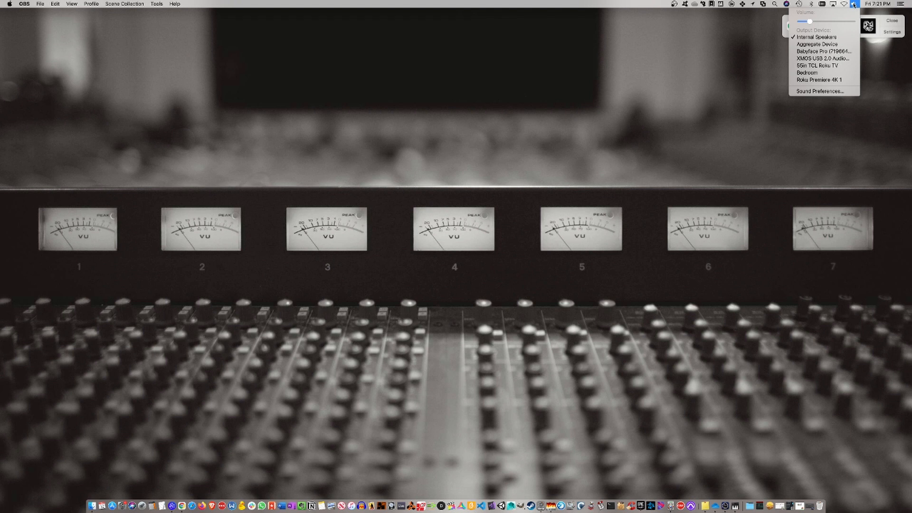
mouse_move(815, 26)
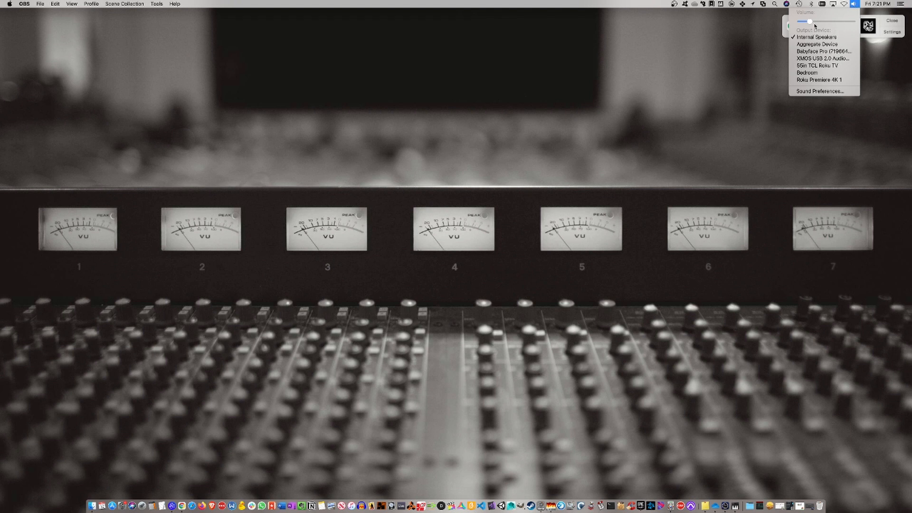
mouse_move(848, 4)
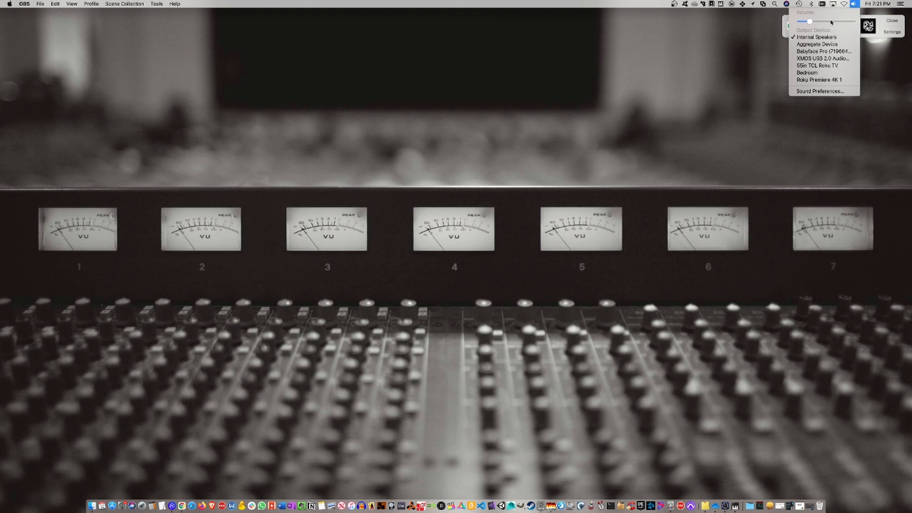
mouse_move(828, 25)
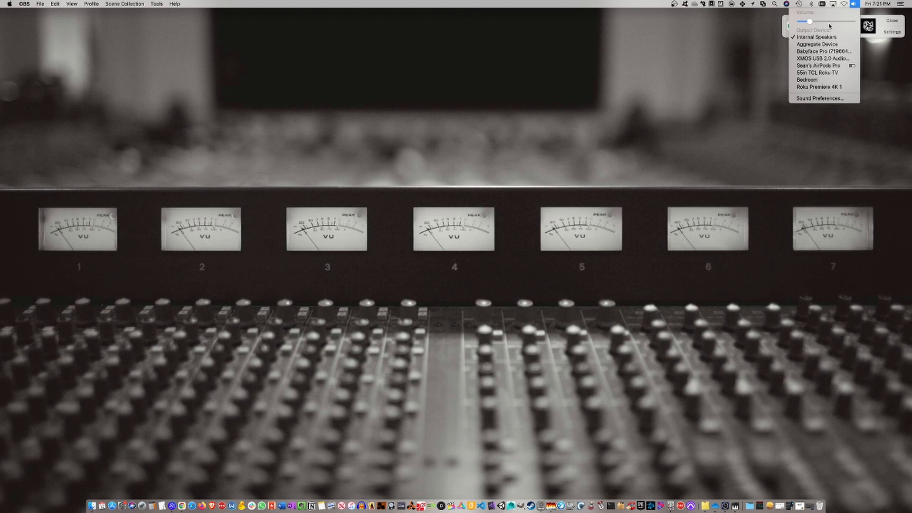
mouse_move(829, 34)
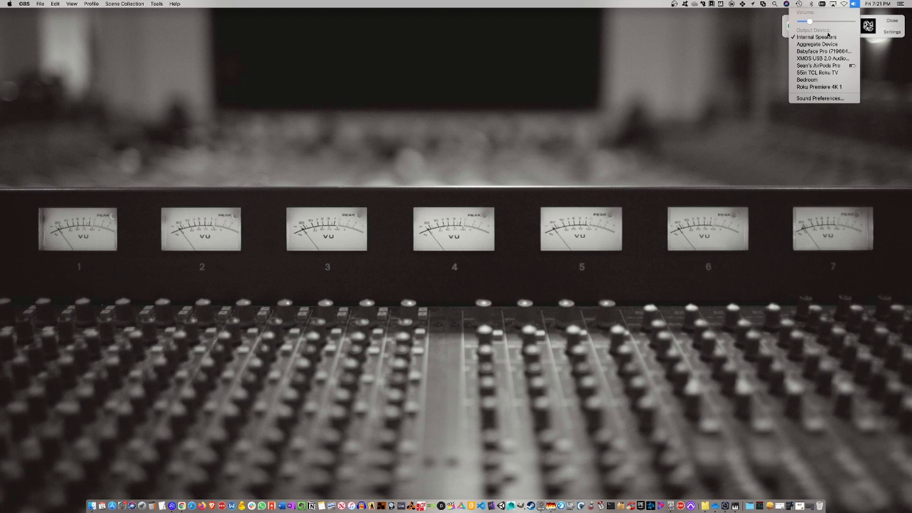
mouse_move(822, 51)
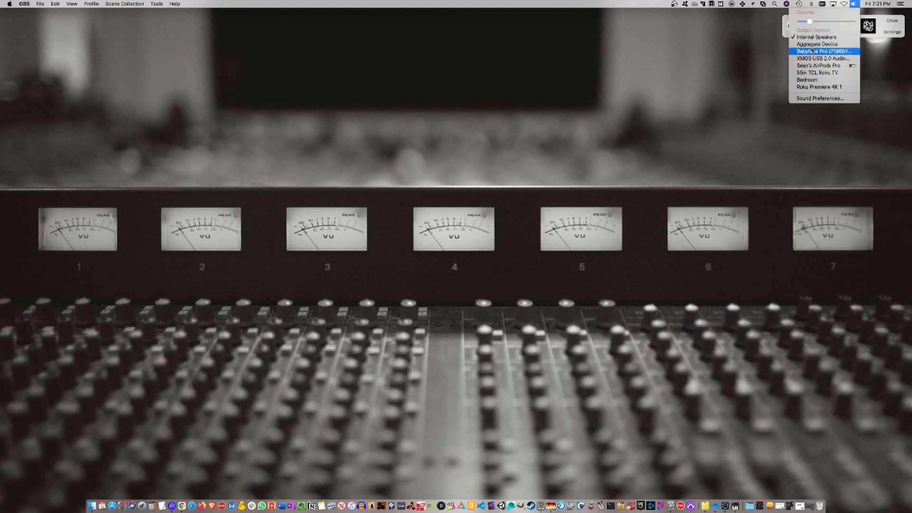
mouse_move(821, 43)
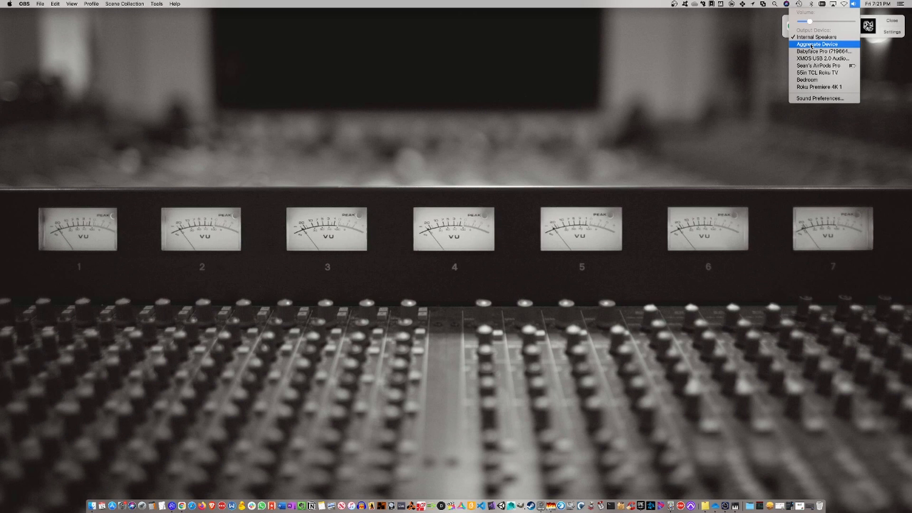
mouse_move(814, 25)
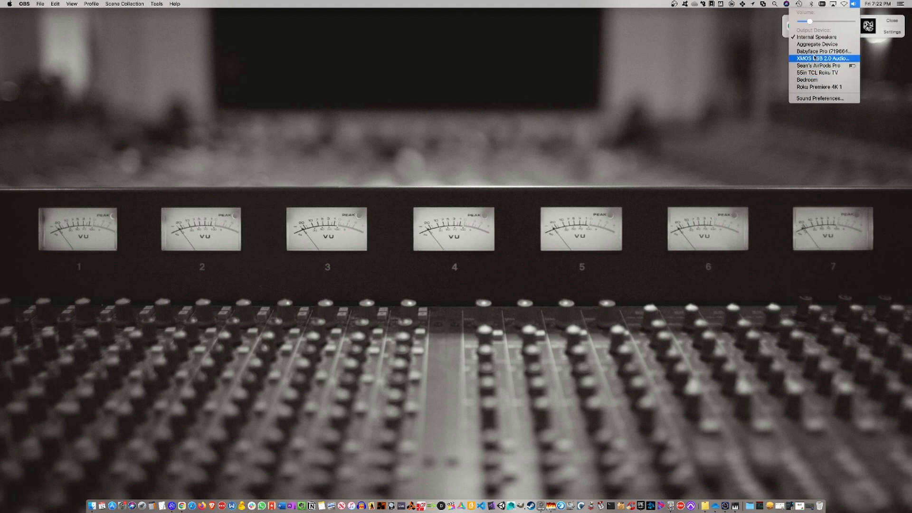
mouse_move(822, 51)
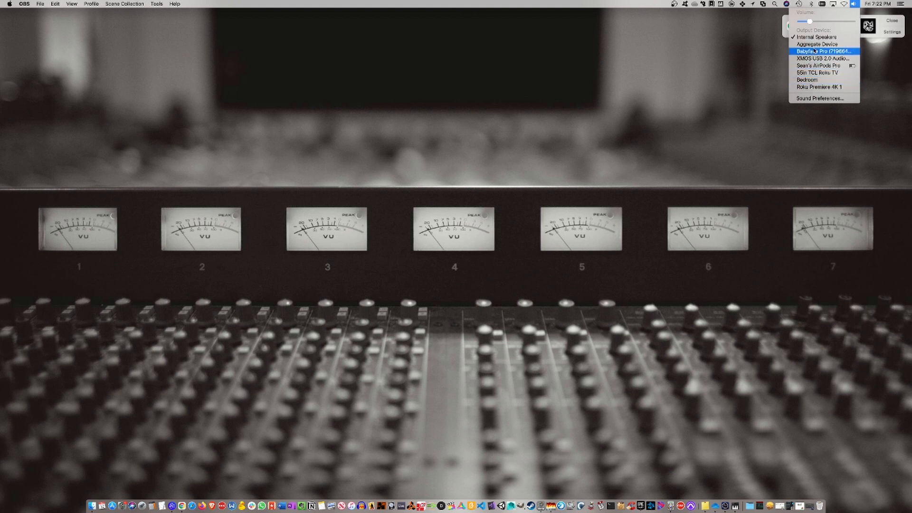
mouse_move(702, 98)
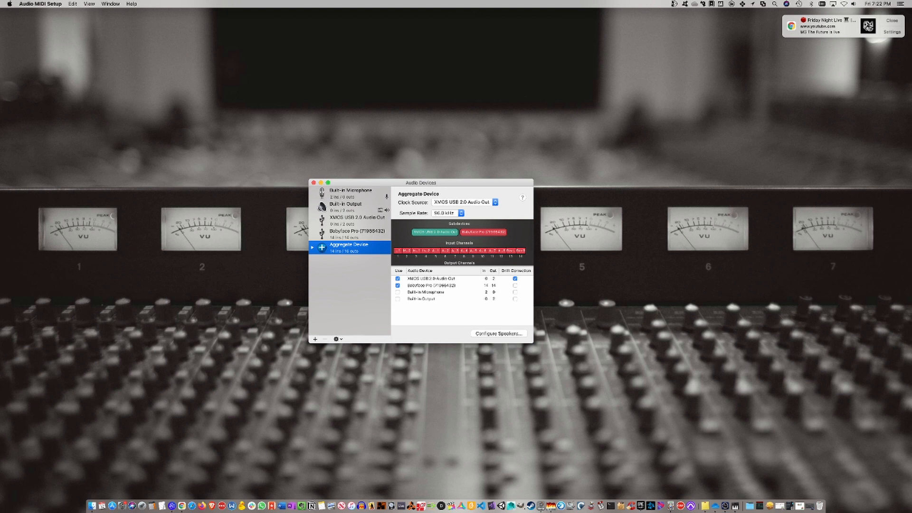
Bring up the context menu for the XMOS/Babyface aggregate device in Audio MIDI Setup
right_click(348, 244)
text(Babyface pro / Source)
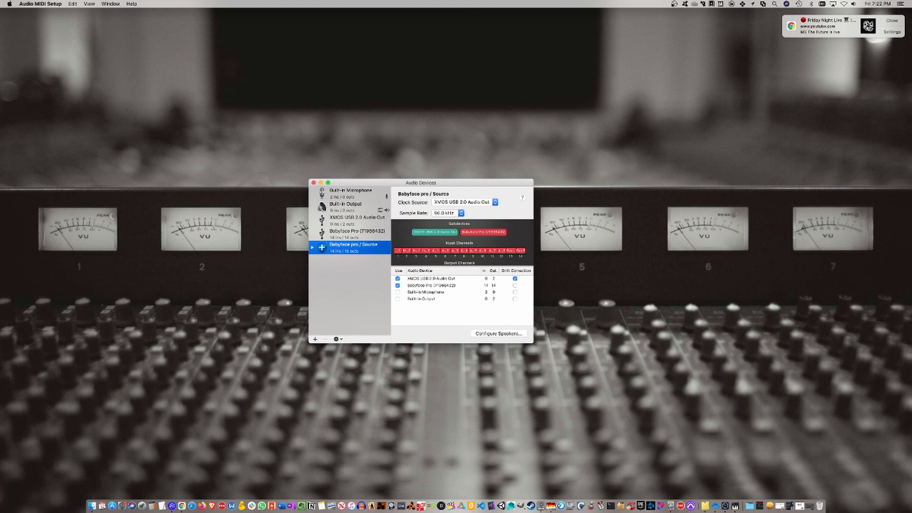
Choose Babyface pro / Source as output device, then bring up Sound Preferences
click(851, 4)
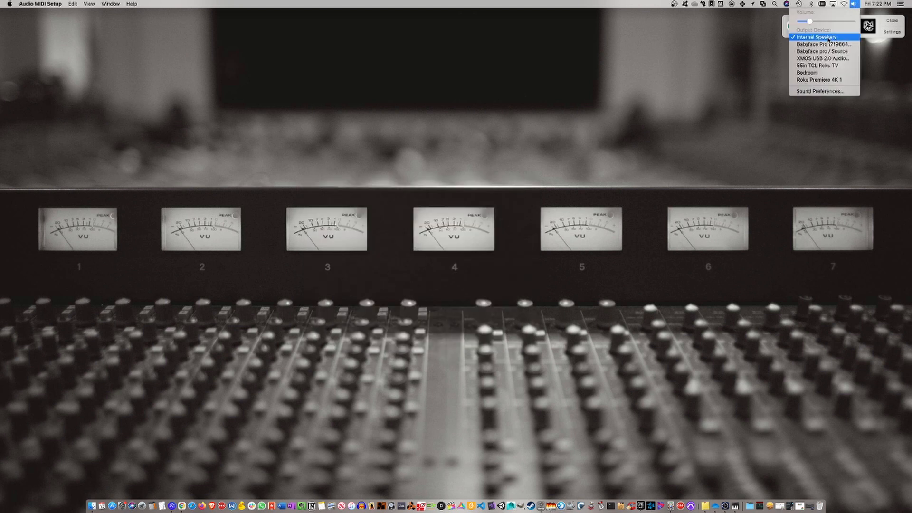
mouse_move(821, 52)
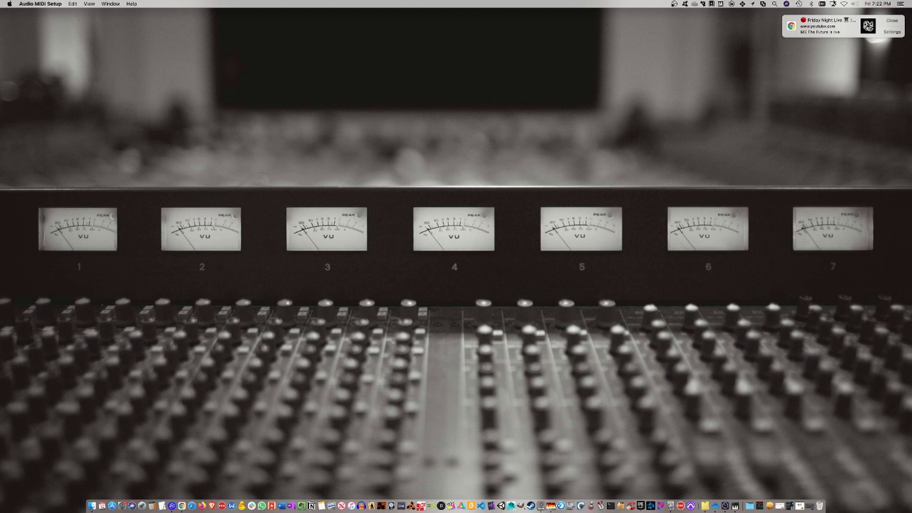
click(855, 4)
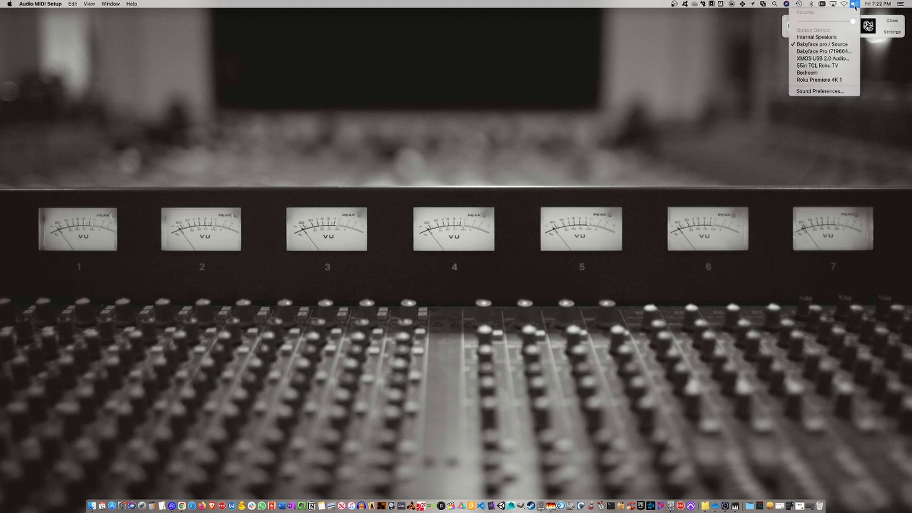
click(821, 91)
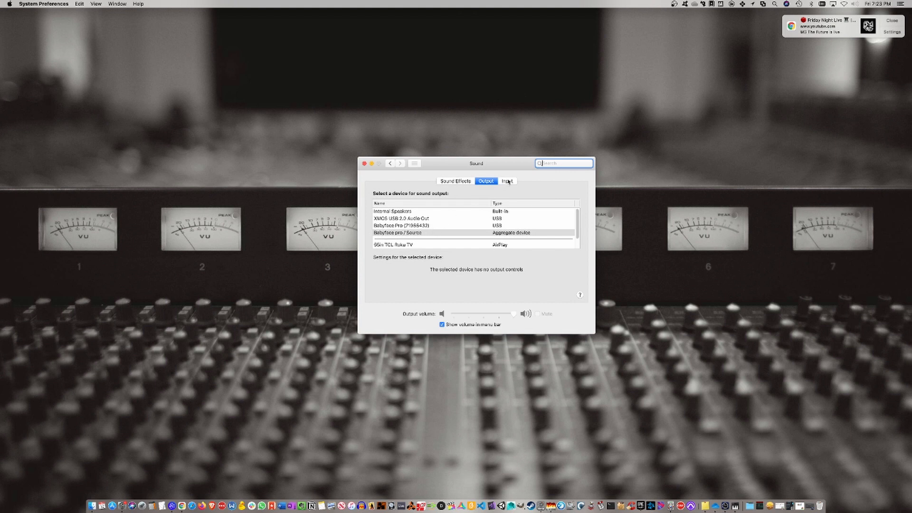
Select Babyface pro / Source on the Sound Input tab and close preferences
click(507, 181)
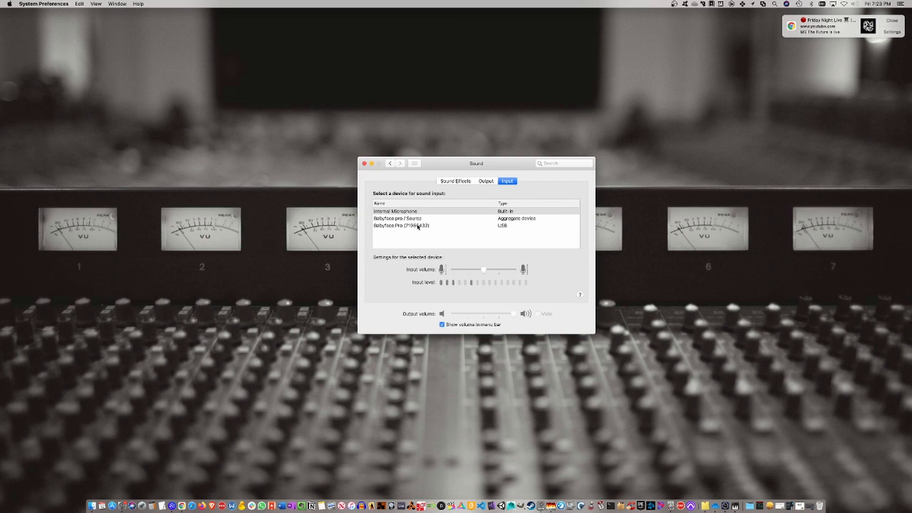
click(419, 218)
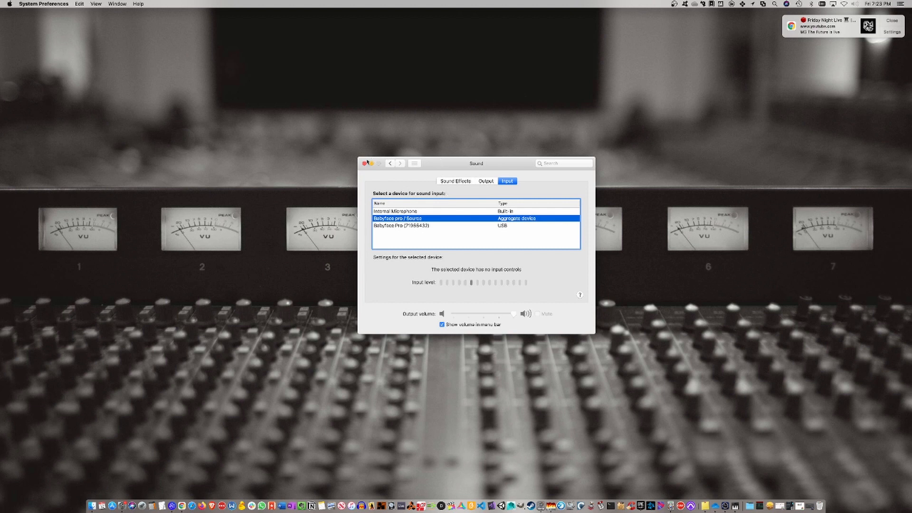
click(367, 163)
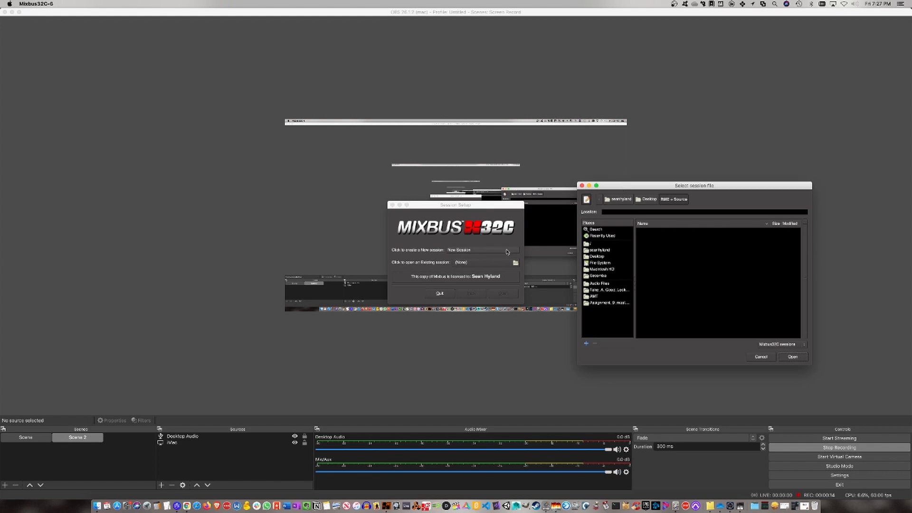
mouse_move(487, 253)
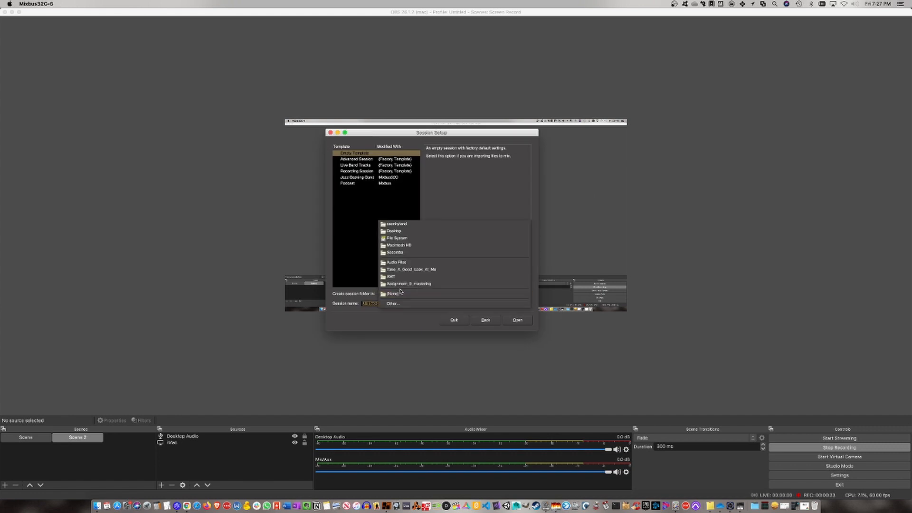
Pick the folder for the new empty-template Mixbus32C session
click(392, 303)
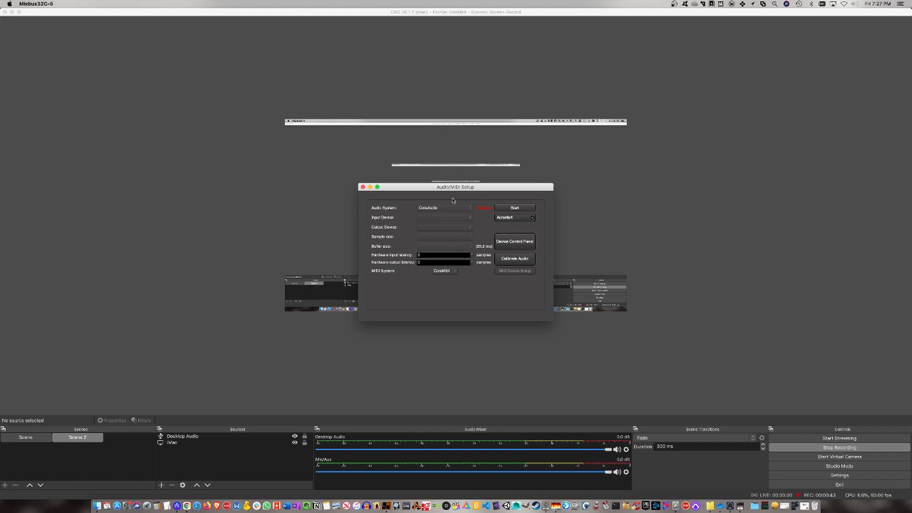
mouse_move(412, 209)
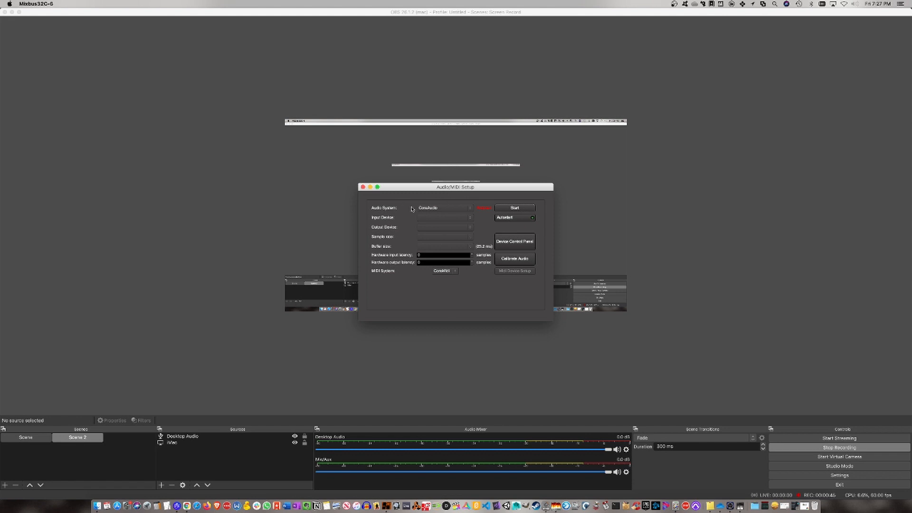
mouse_move(431, 221)
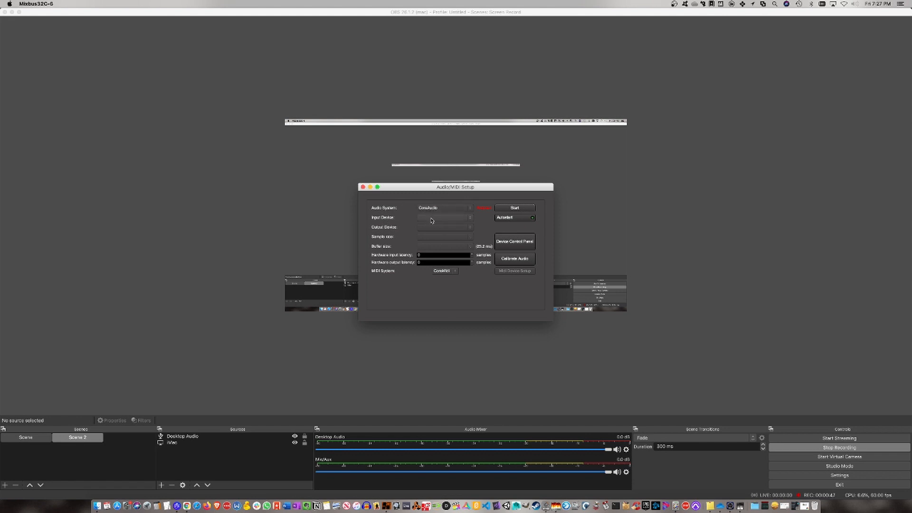
Set both Input Device and Output Device to Babyface pro / Source
click(445, 217)
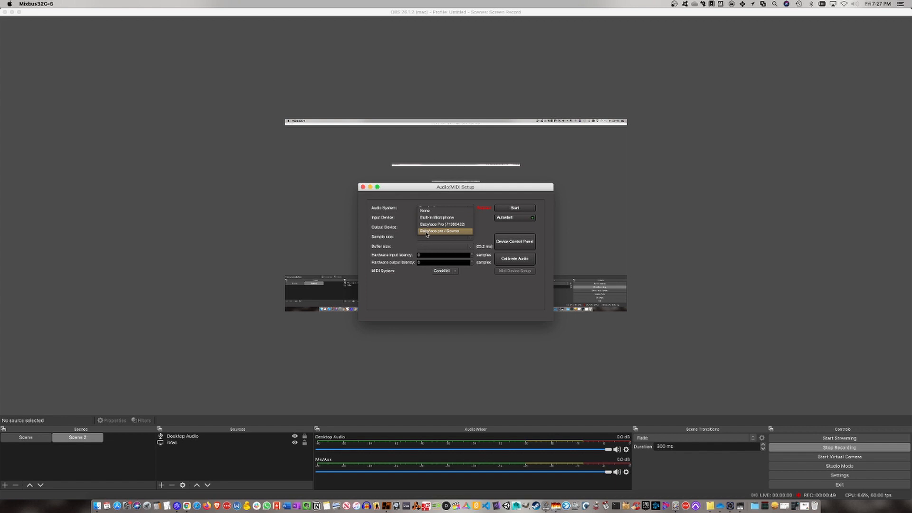
click(444, 231)
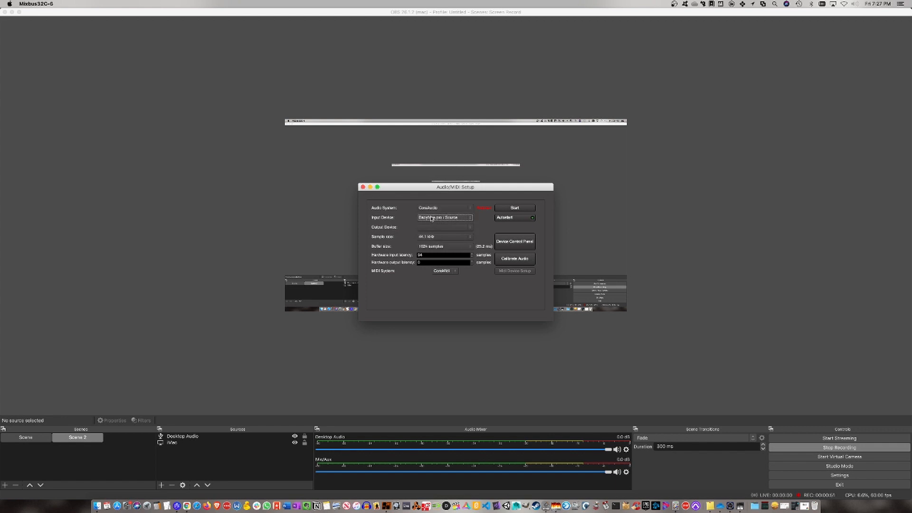
click(445, 217)
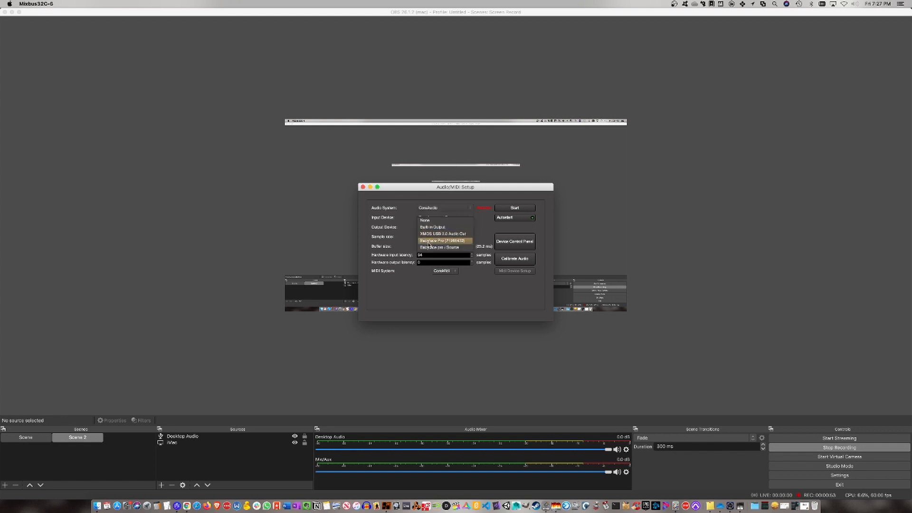
click(442, 247)
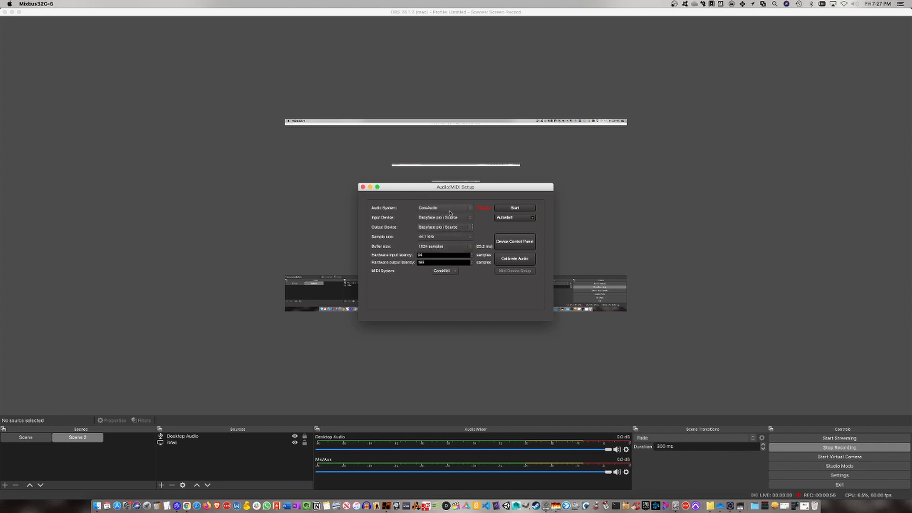
mouse_move(489, 236)
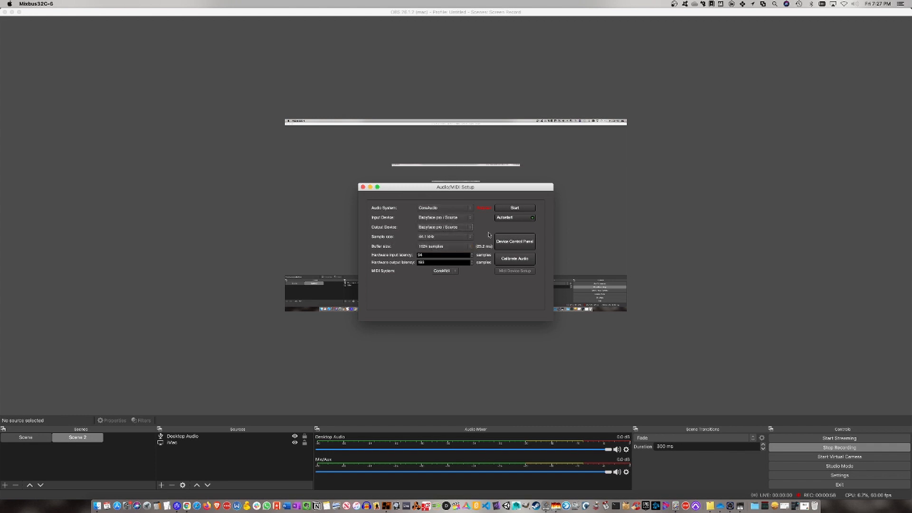
mouse_move(500, 196)
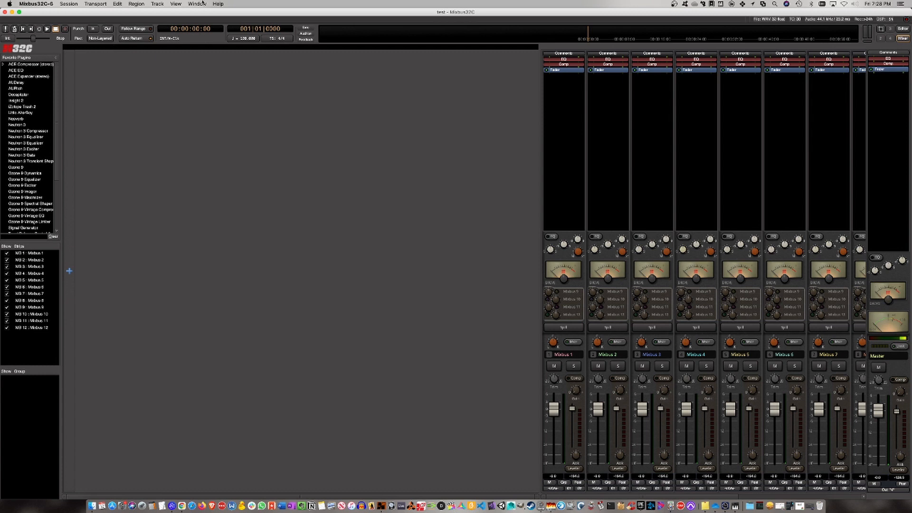
Open Audio Connections from the Mixbus32C Window menu
click(198, 4)
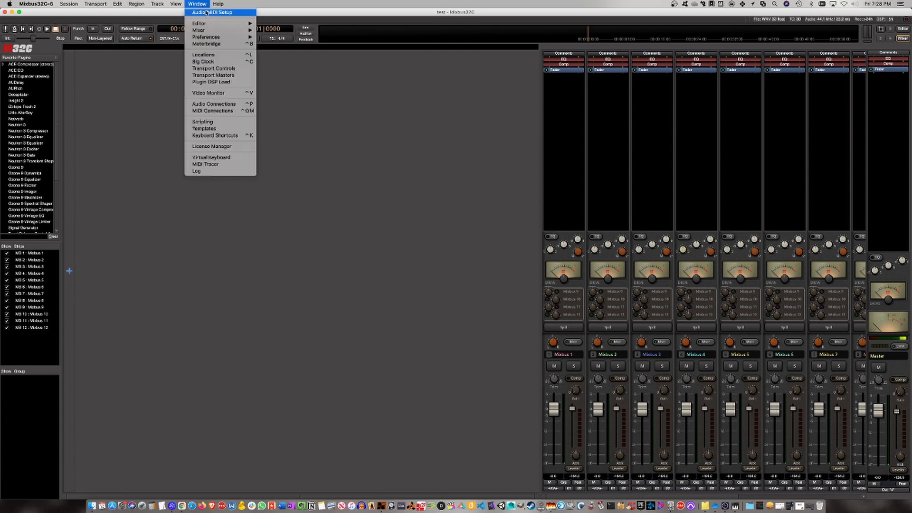
mouse_move(213, 104)
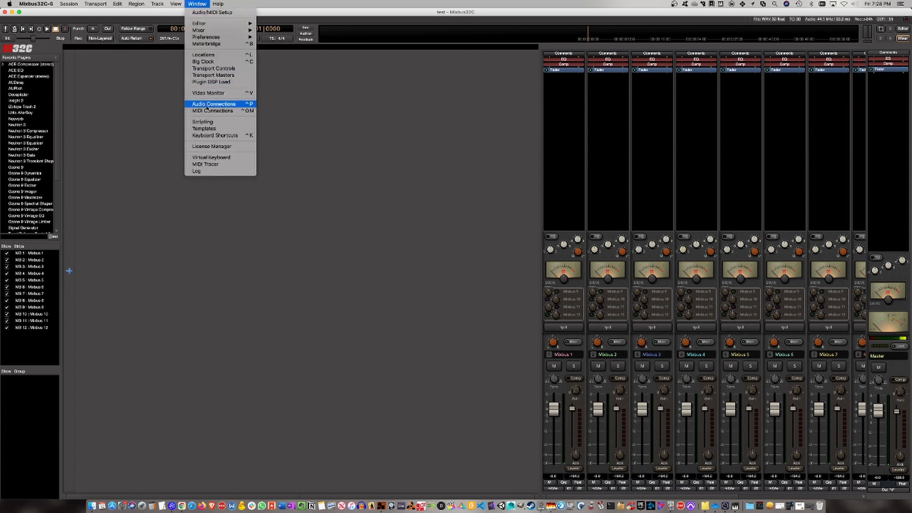
mouse_move(207, 108)
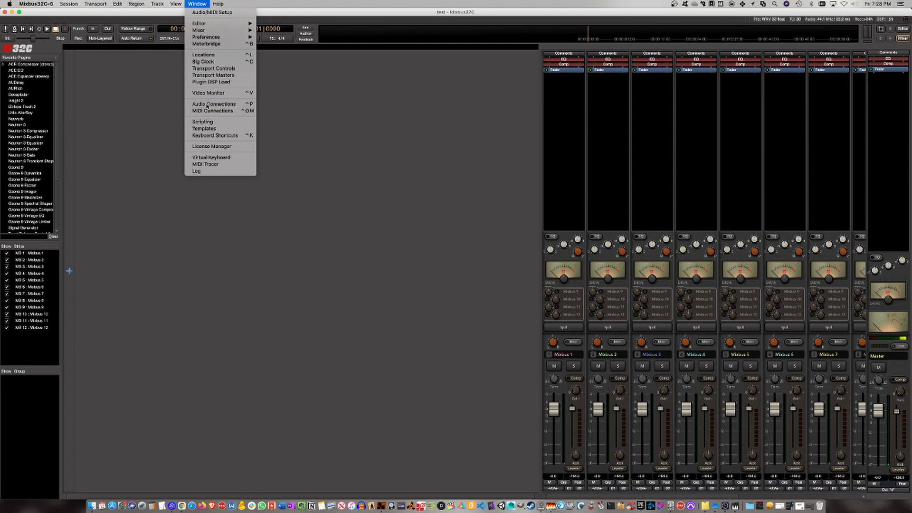
click(213, 104)
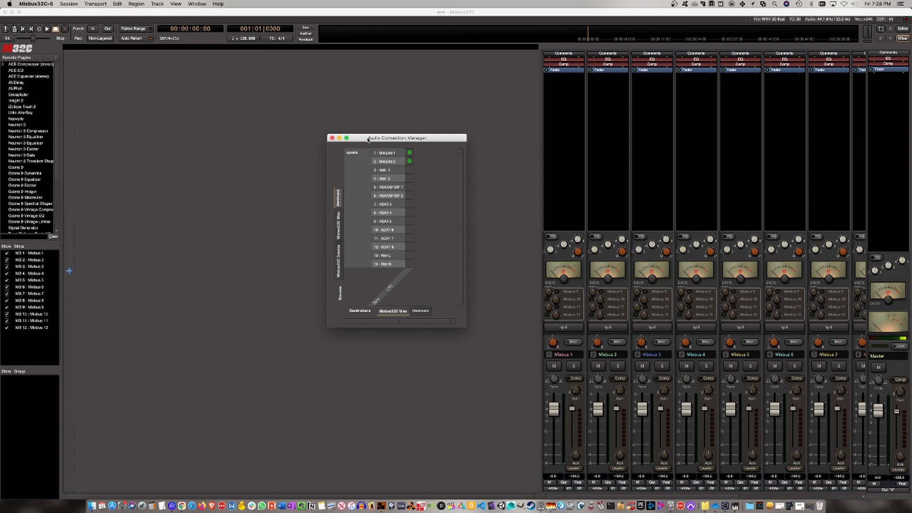
mouse_move(339, 227)
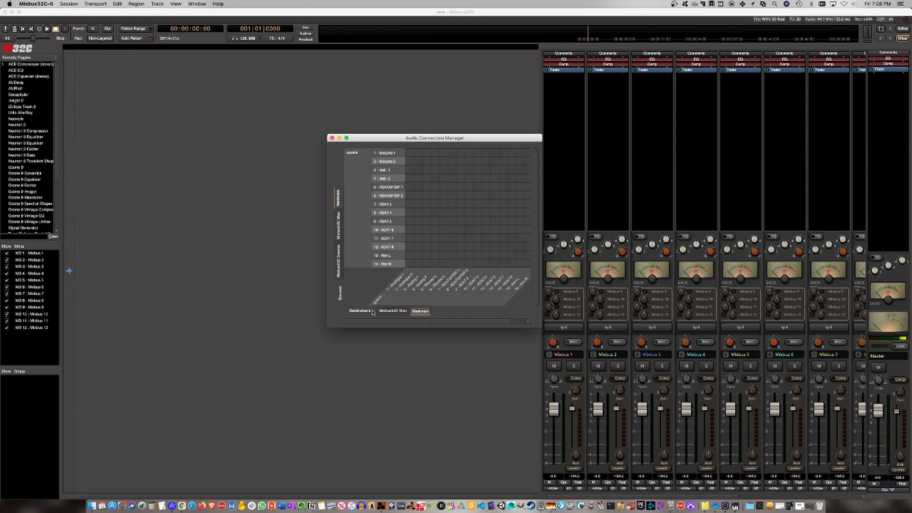
Show the Mixbus32C busses, including Master out L/R, against hardware outputs in the Connection Manager
click(393, 310)
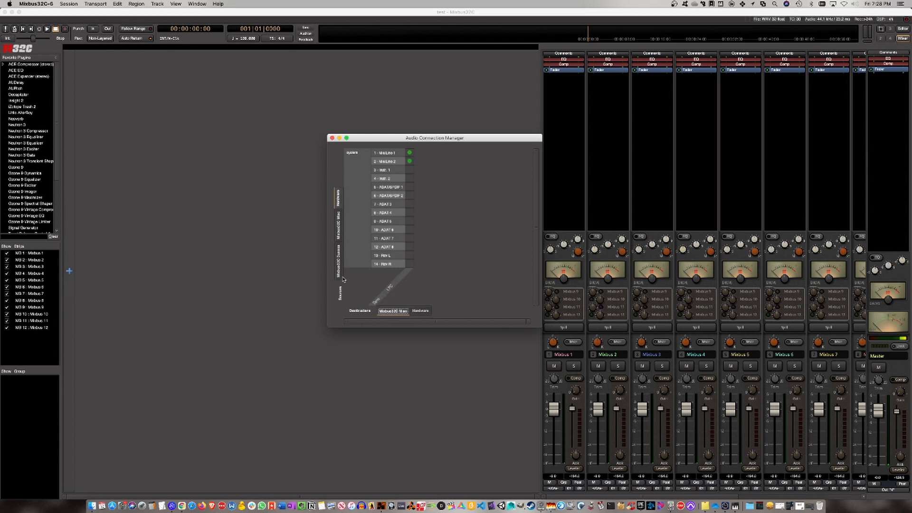
click(420, 402)
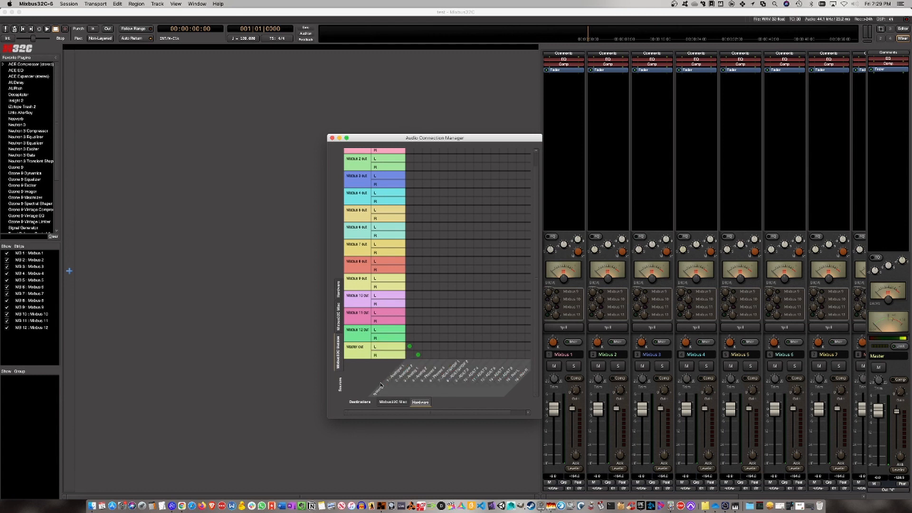
mouse_move(378, 383)
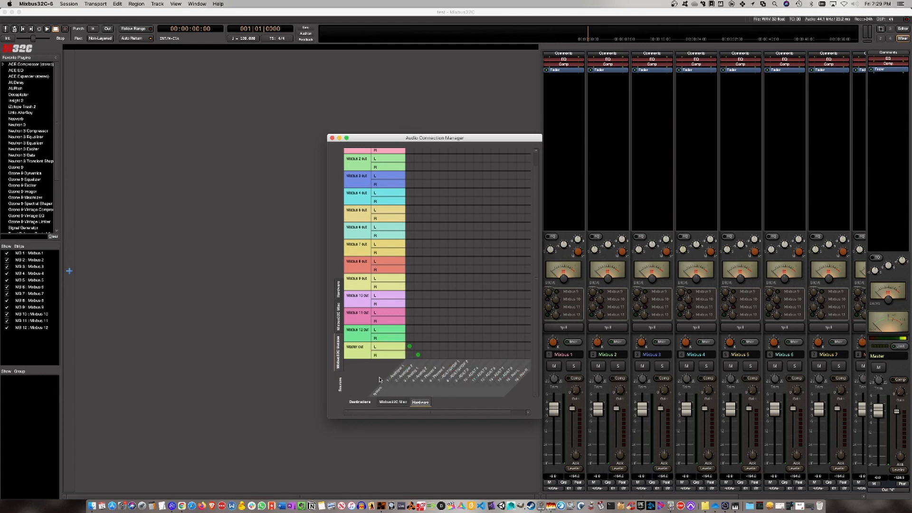